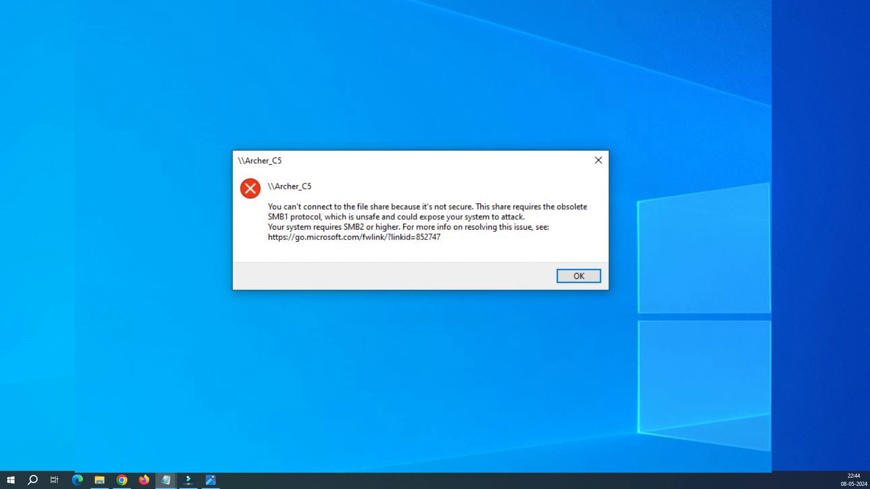
Close the screenshot and log in to the 192.168.0.1 router admin page in Firefox
click(578, 276)
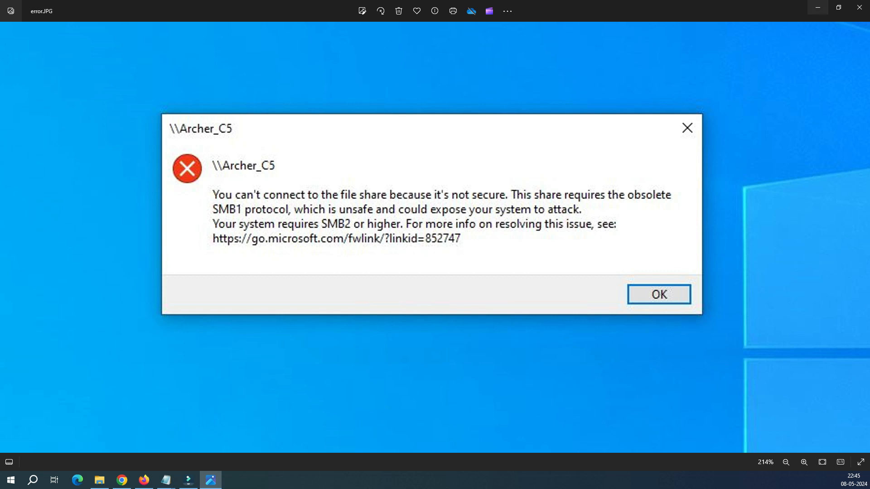
click(659, 294)
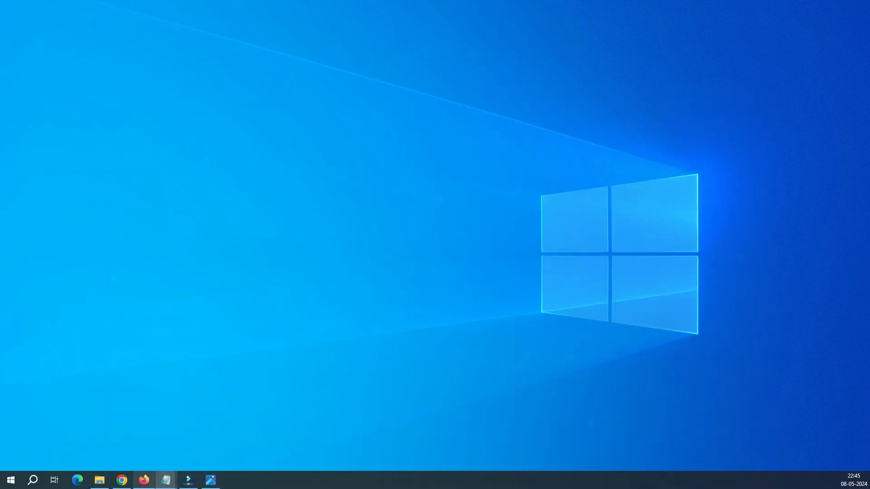
click(144, 481)
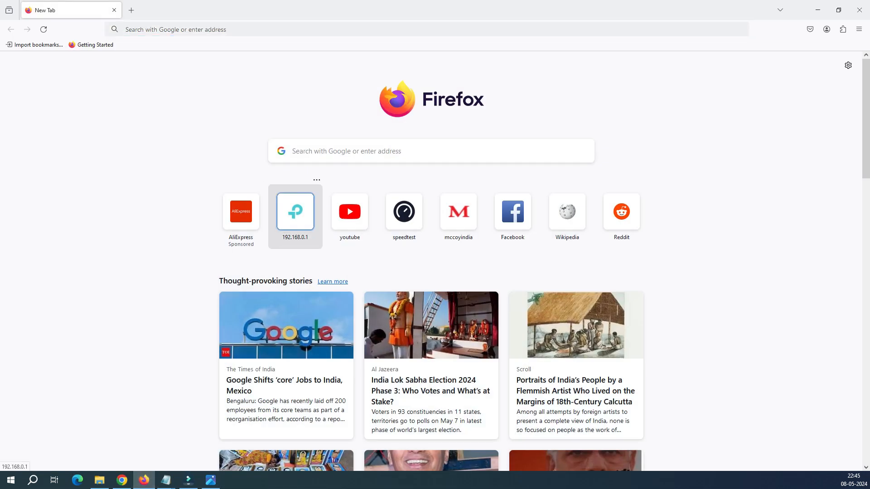
click(295, 211)
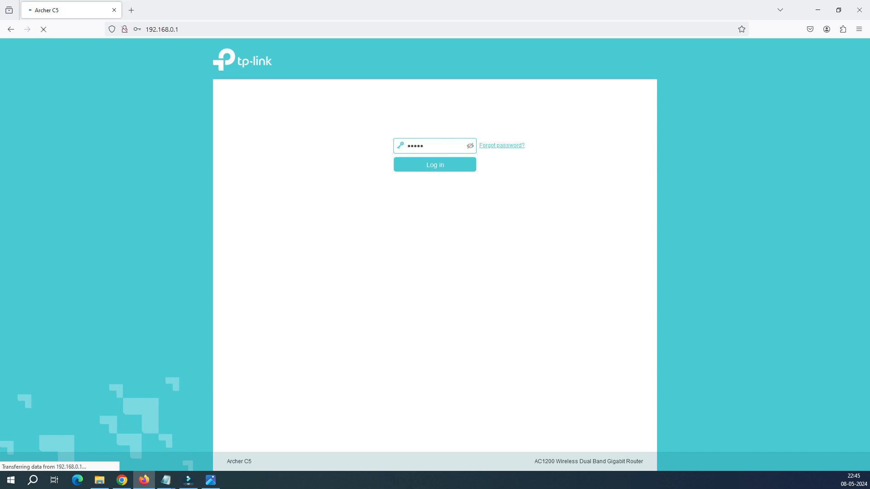
click(435, 164)
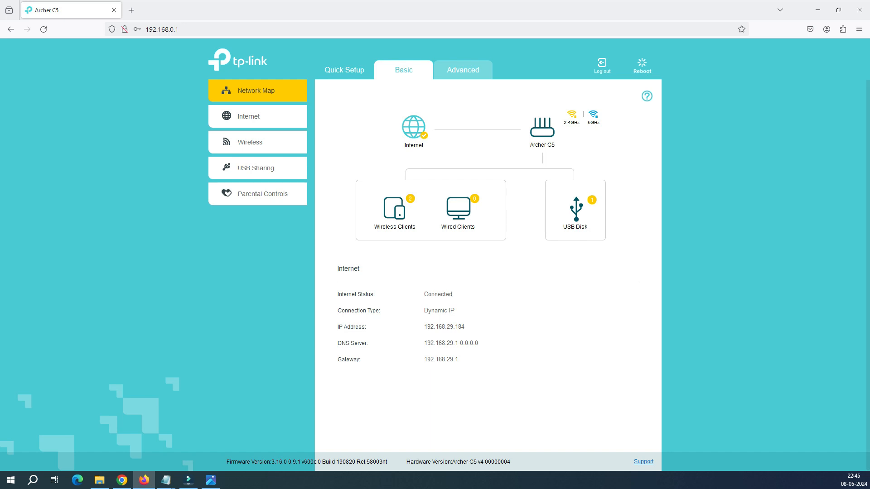
Open Advanced > System Tools > Firmware Upgrade showing firmware 3.16.0 Build 190820, hardware v4
click(462, 70)
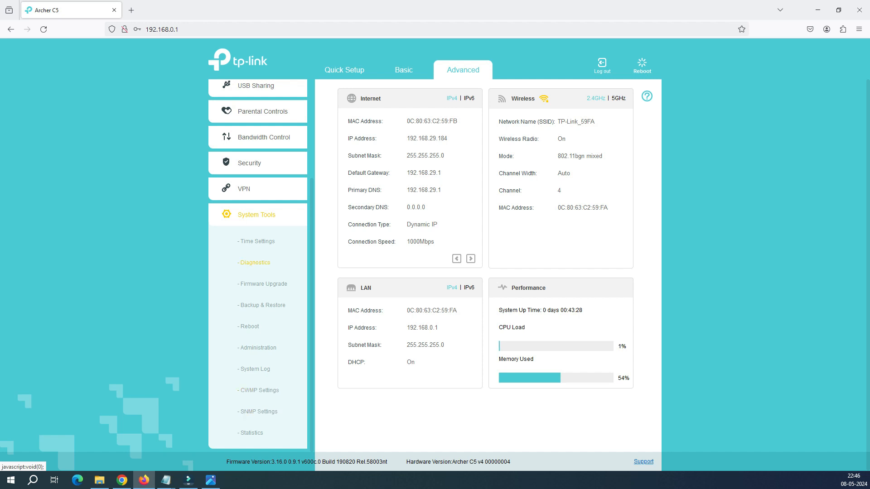
click(263, 284)
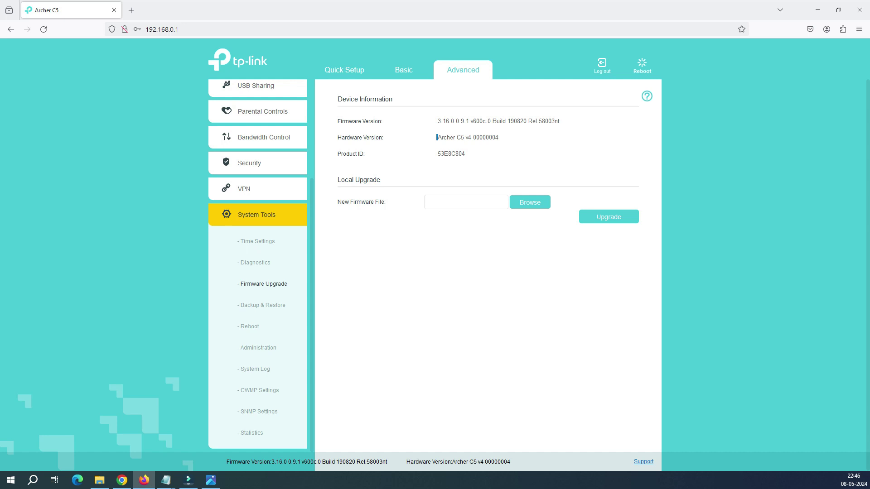
double_click(469, 137)
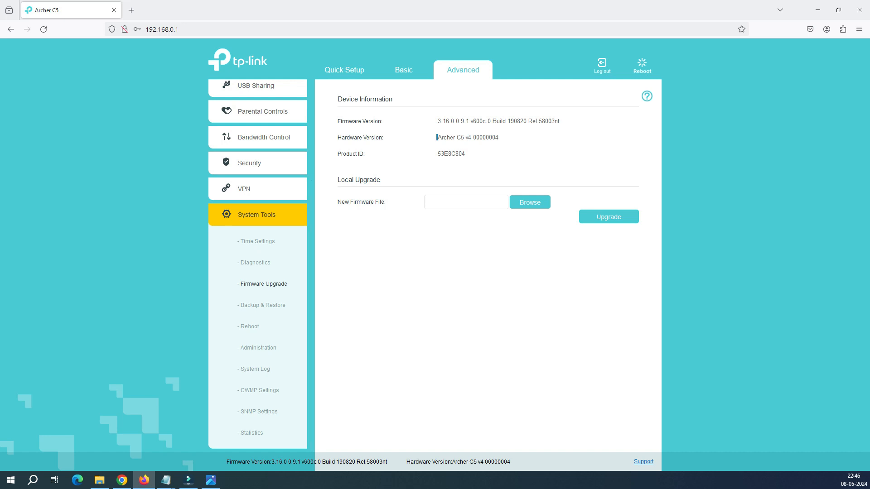
drag(448, 137, 465, 137)
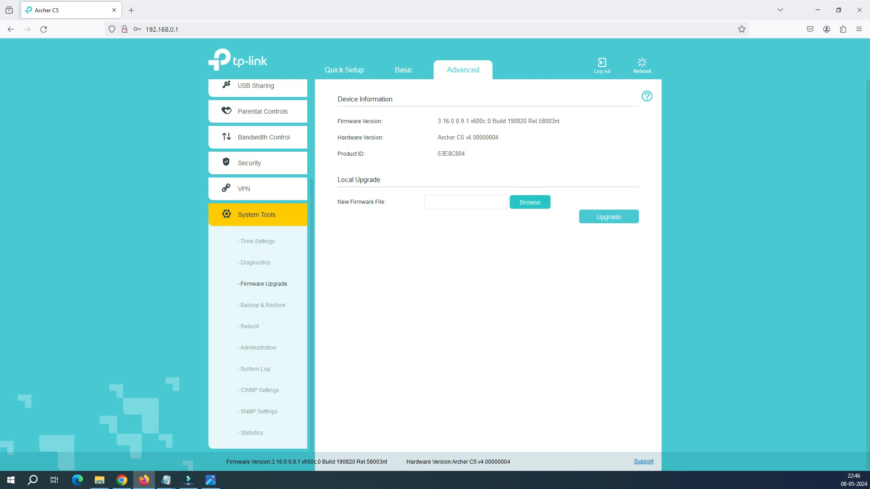
Load the Archer_C5(SP)v4 3.16.0 BIN file from Downloads and start the upgrade
click(530, 202)
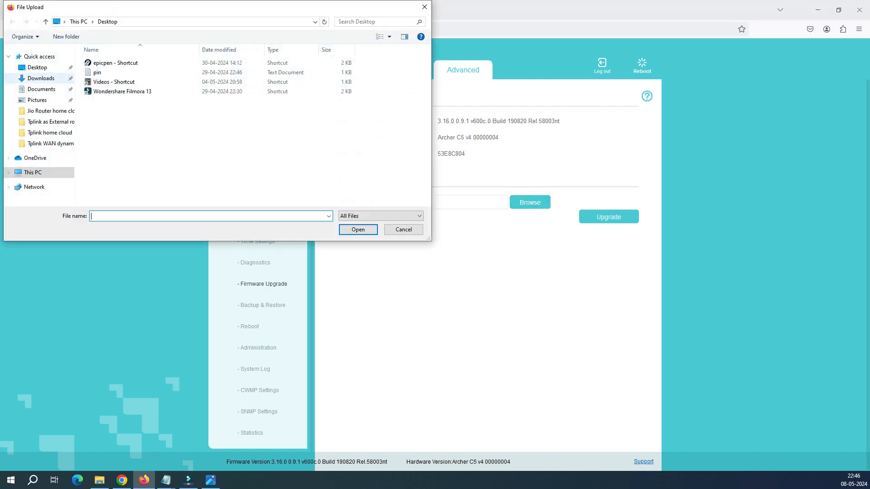
click(41, 78)
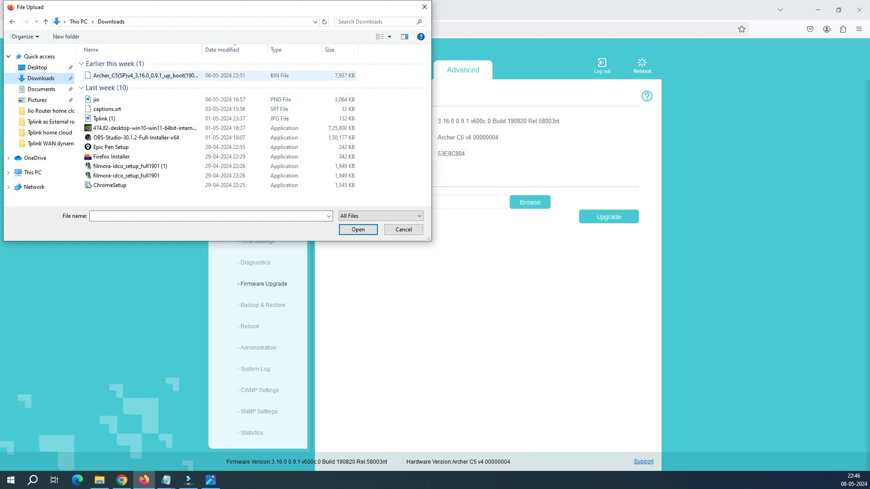
click(358, 230)
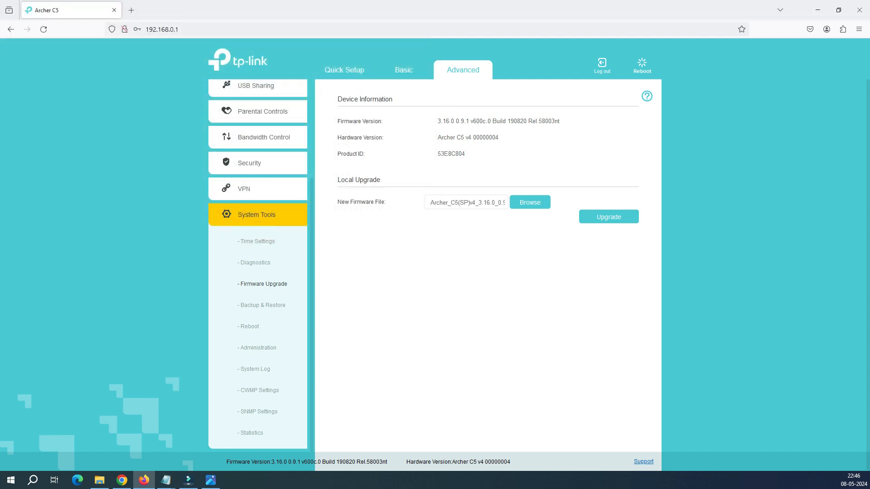
click(608, 217)
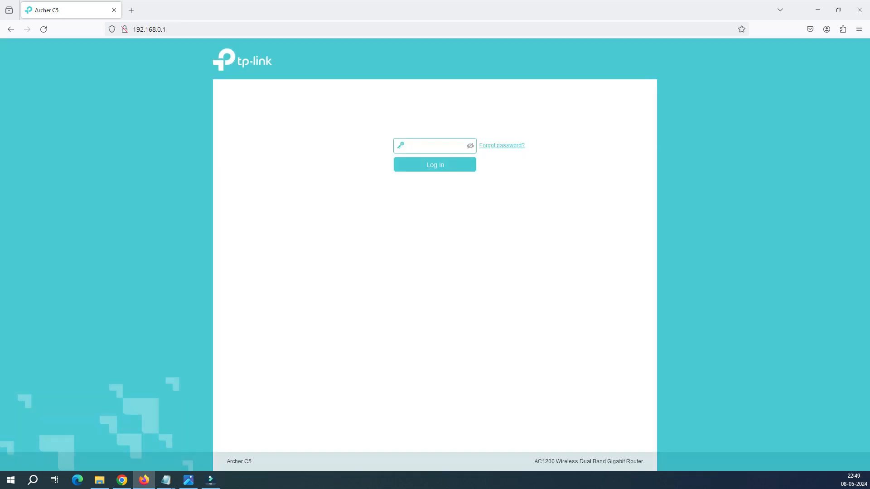
Enter the router password and log back in after the firmware upgrade
click(434, 146)
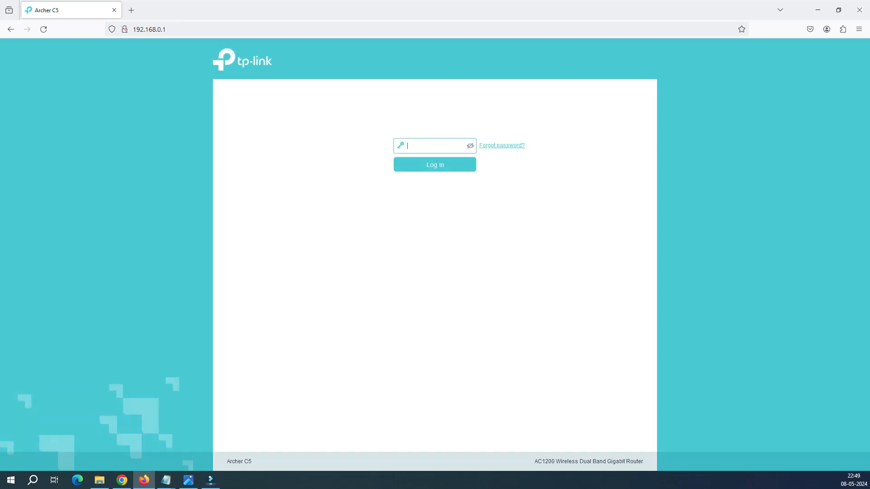
text(•)
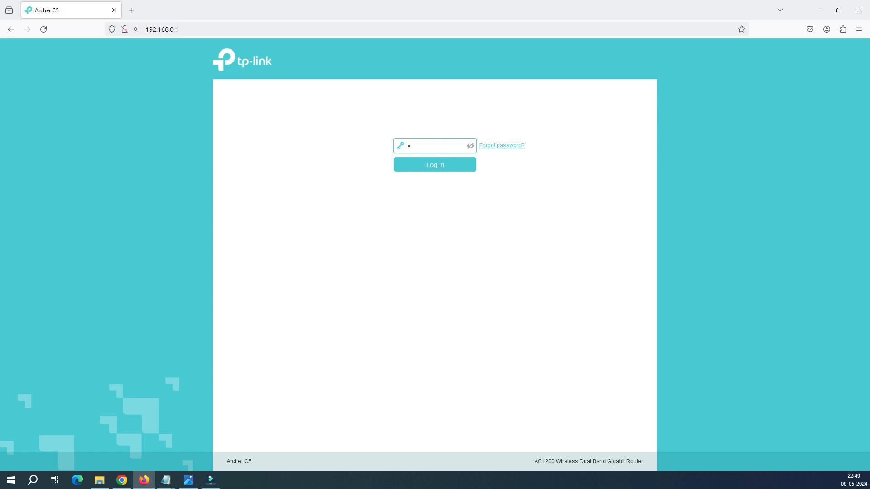
click(435, 165)
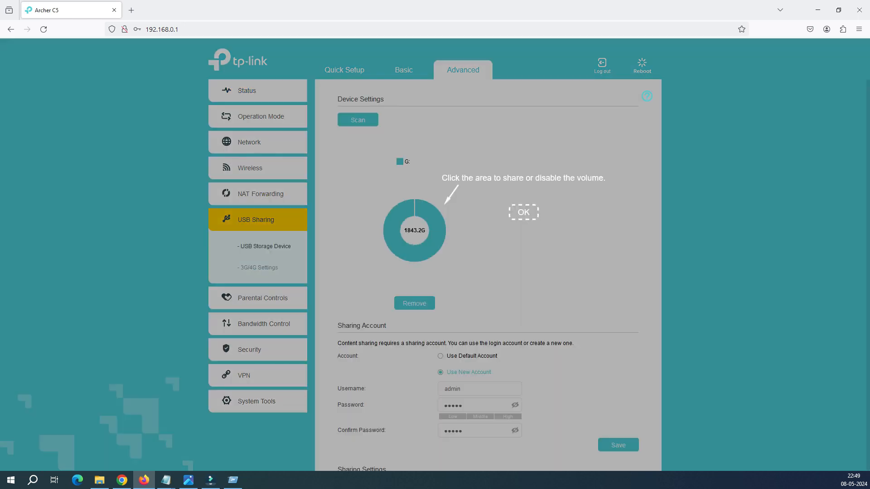
Scroll down to Sharing Settings with the \\mydata Network Neighborhood address
scroll(down, 3)
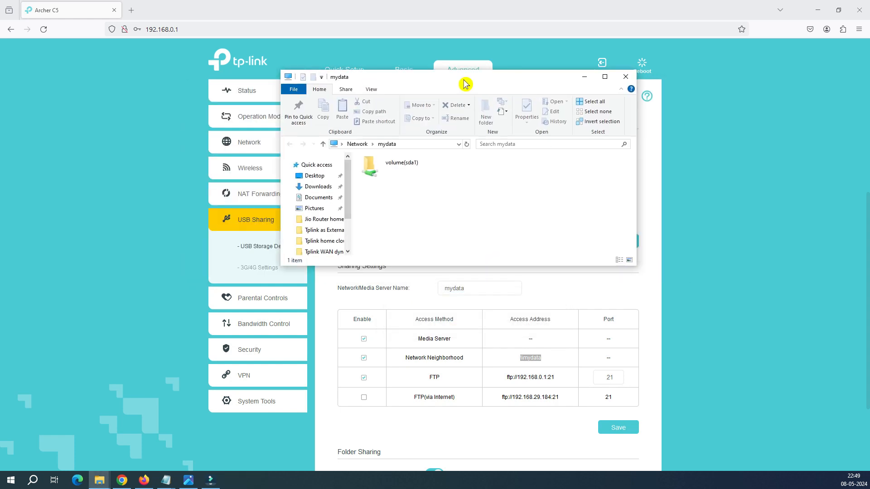
Sign in to the share as admin, list volume(sda1)'s contents, and return to Firefox
click(604, 76)
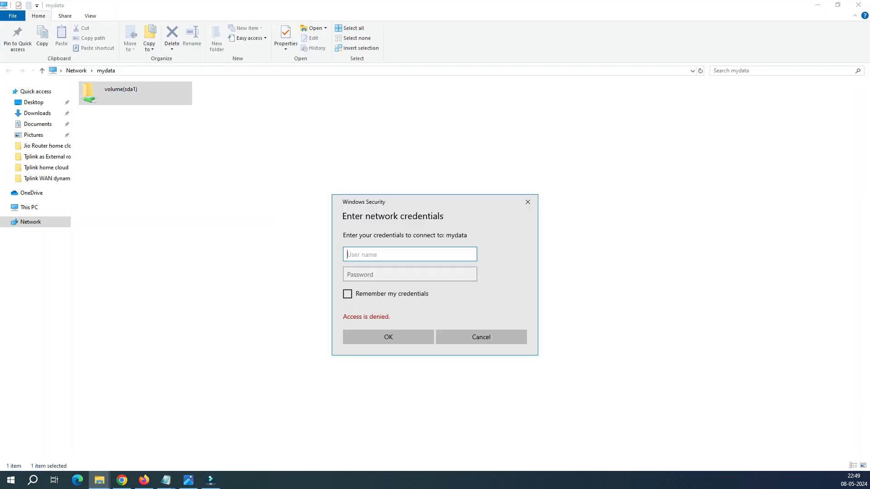
text(admin)
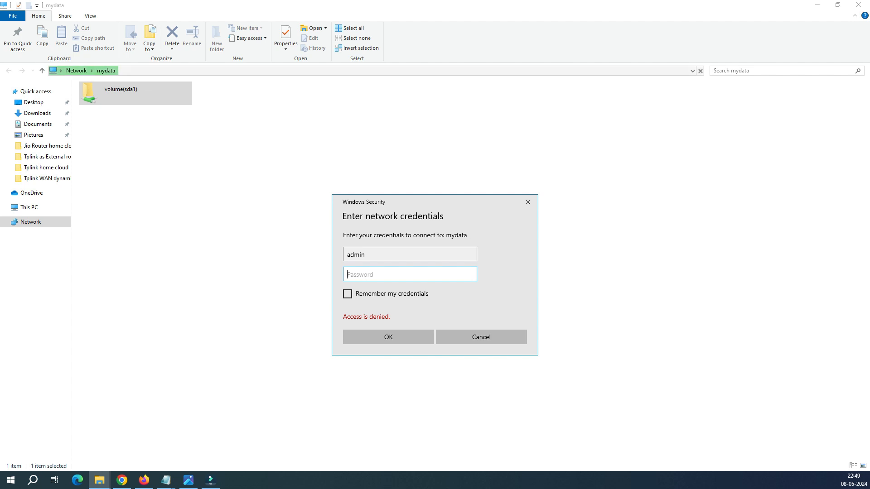
click(481, 337)
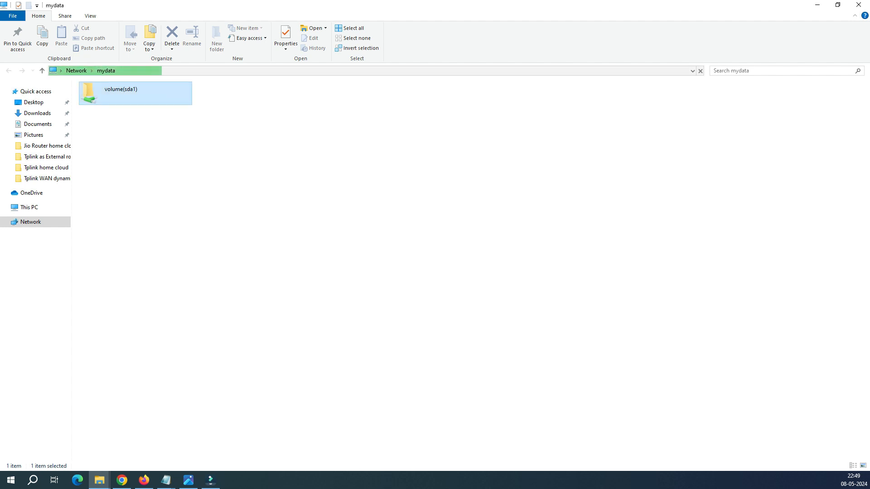
double_click(119, 90)
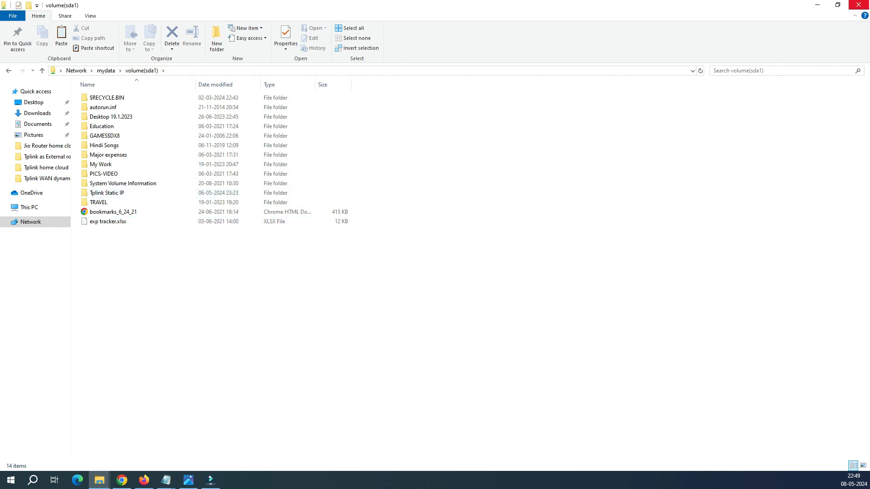
click(144, 481)
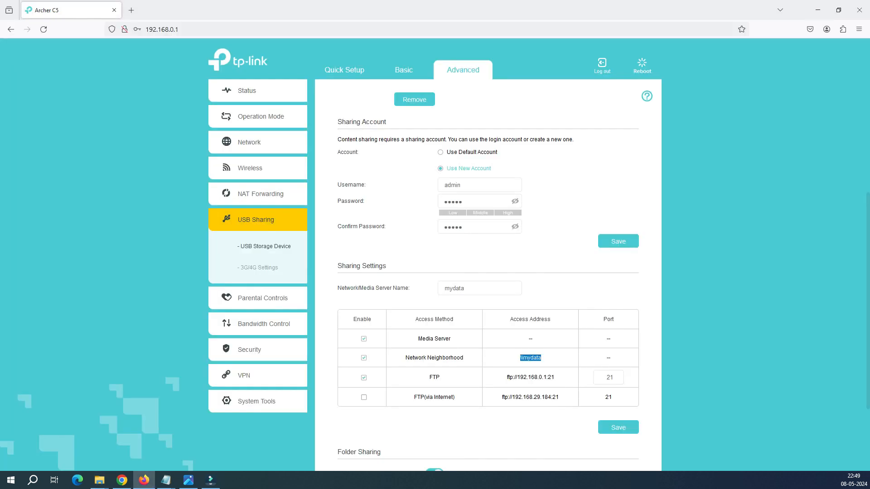